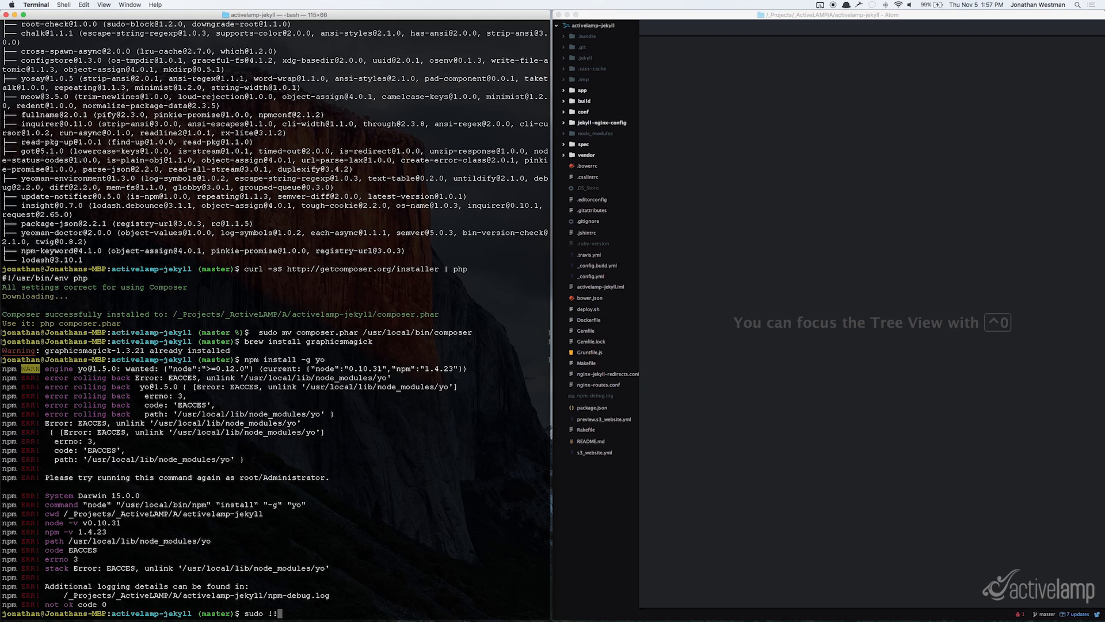
Rerun npm install -g yo via sudo !! so Yeoman installs globally.
key("Return")
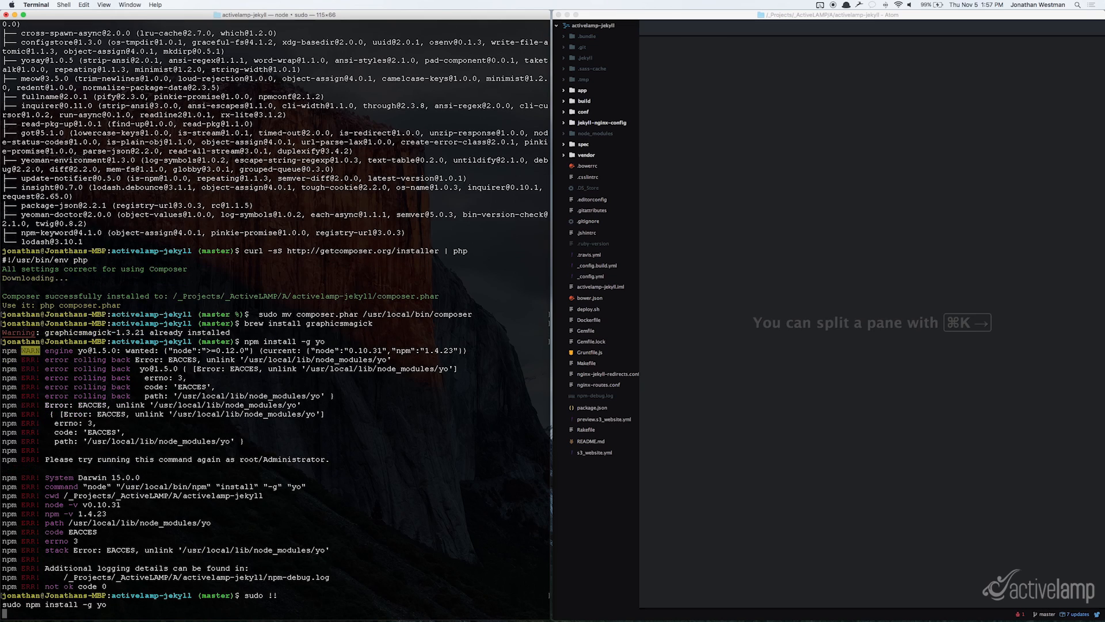
key("Return")
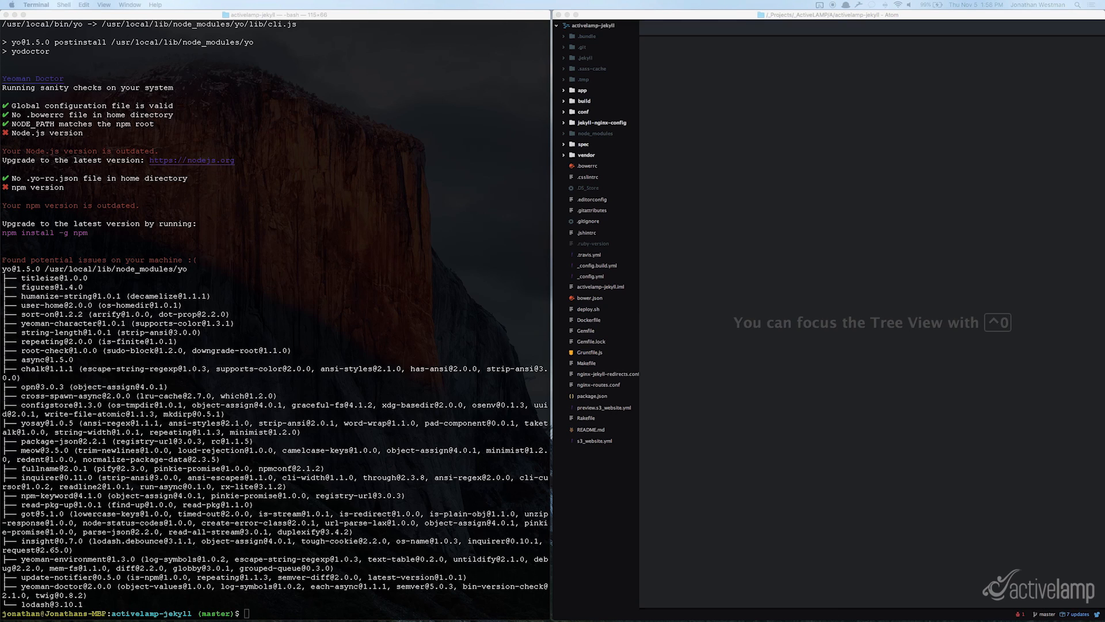
Install file-type globally with npm, retrying with sudo !! after the EACCES error.
type("npm install -g file-type")
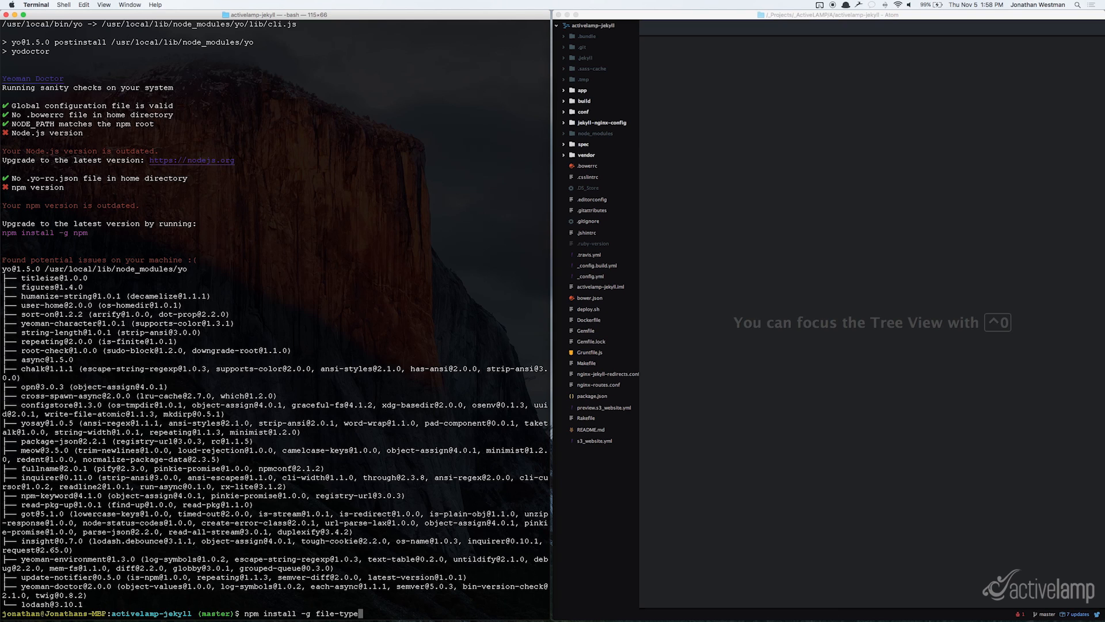
key("Return")
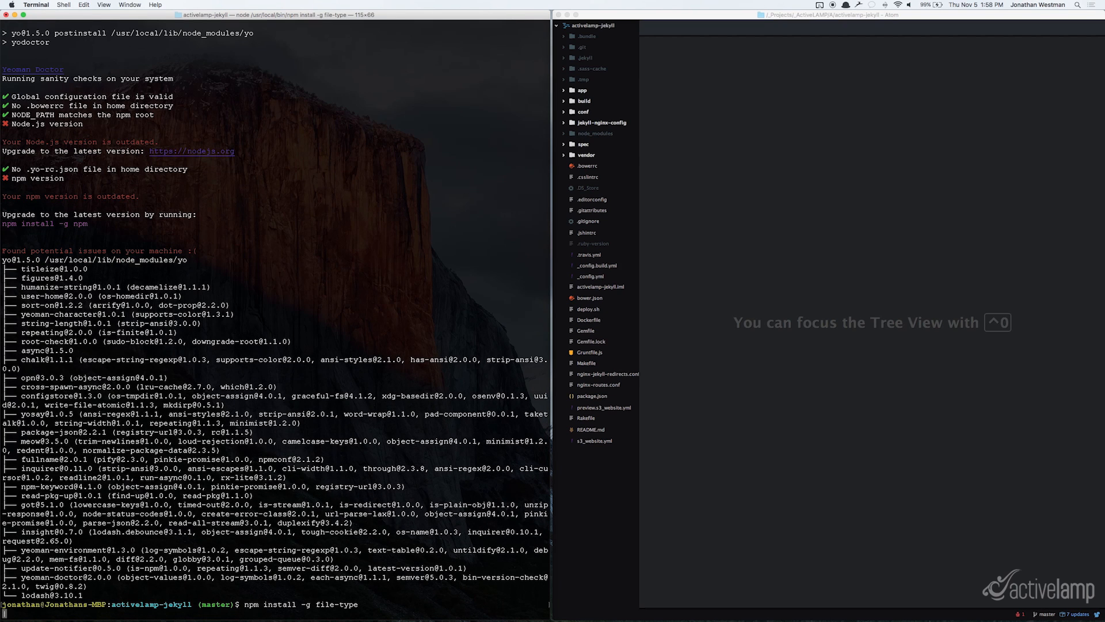
key("Return")
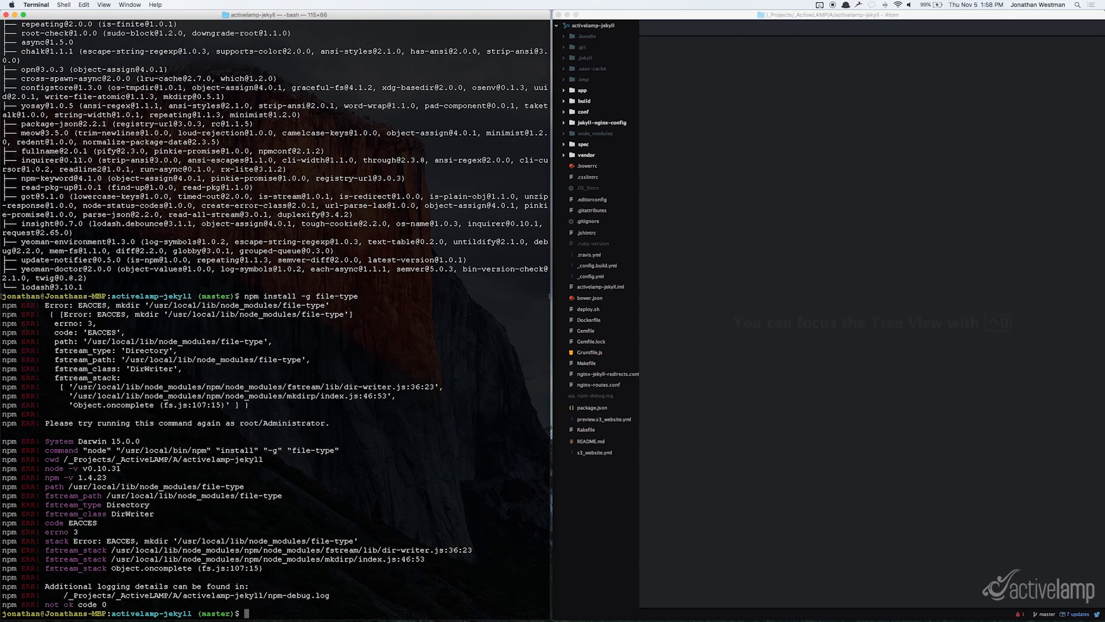
type("sudo !!")
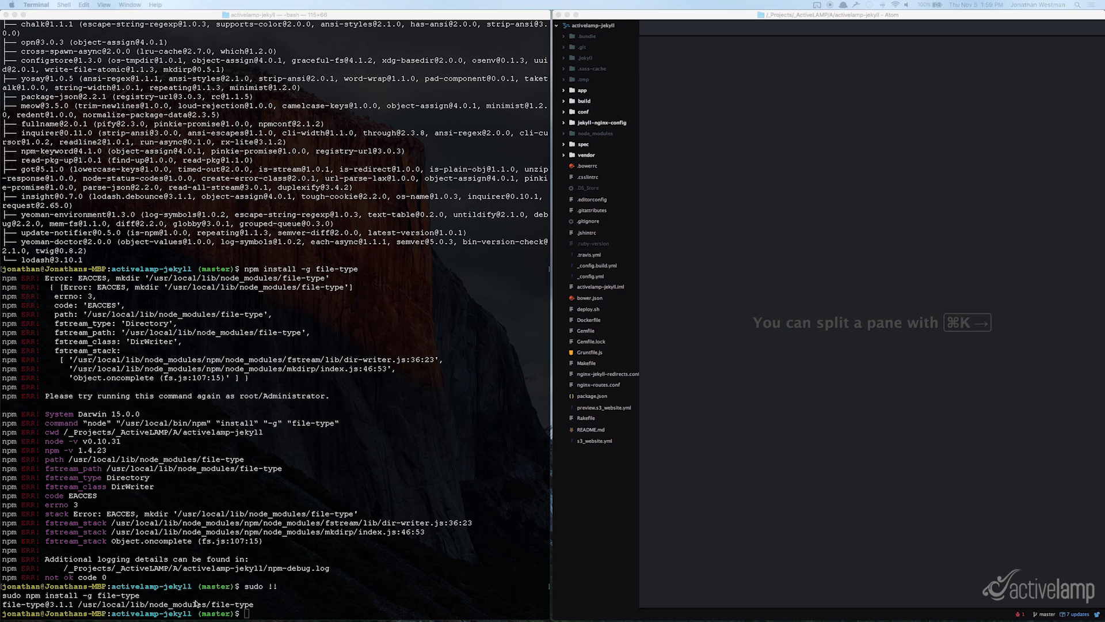
type("yo shoov --base-url=http://activelamp.com")
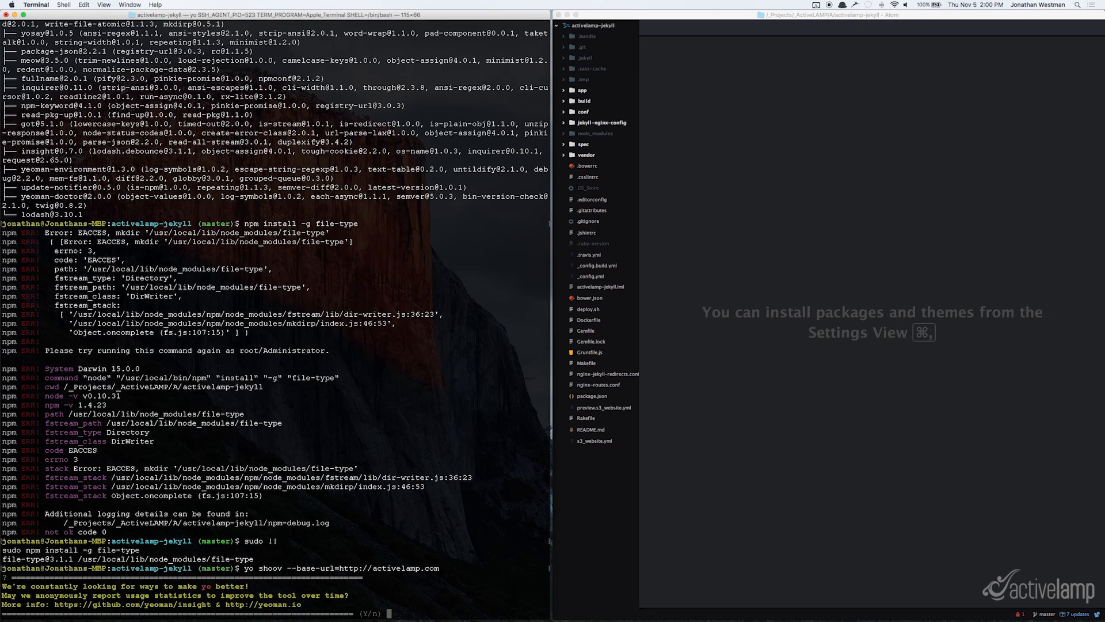
type("n")
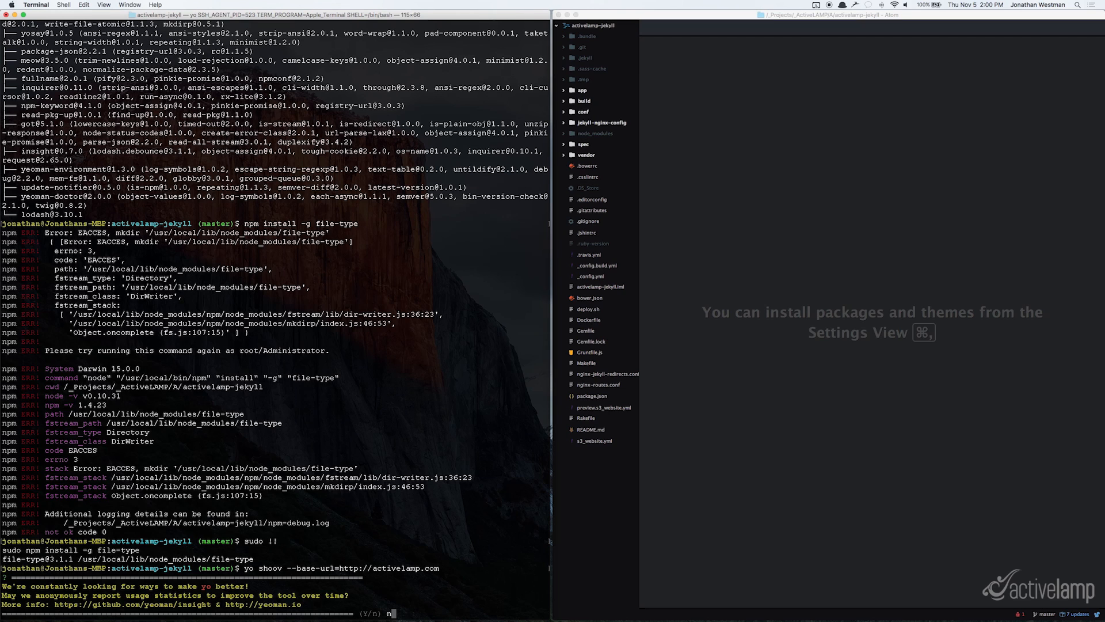